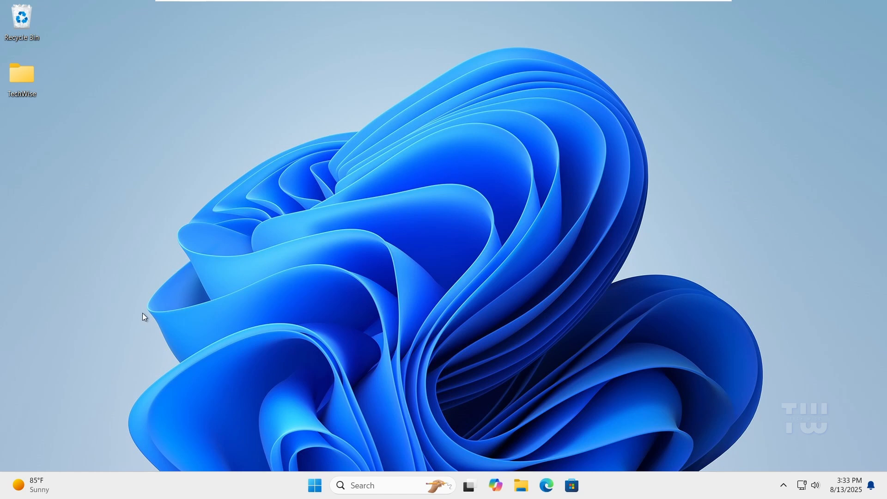
mouse_move(145, 346)
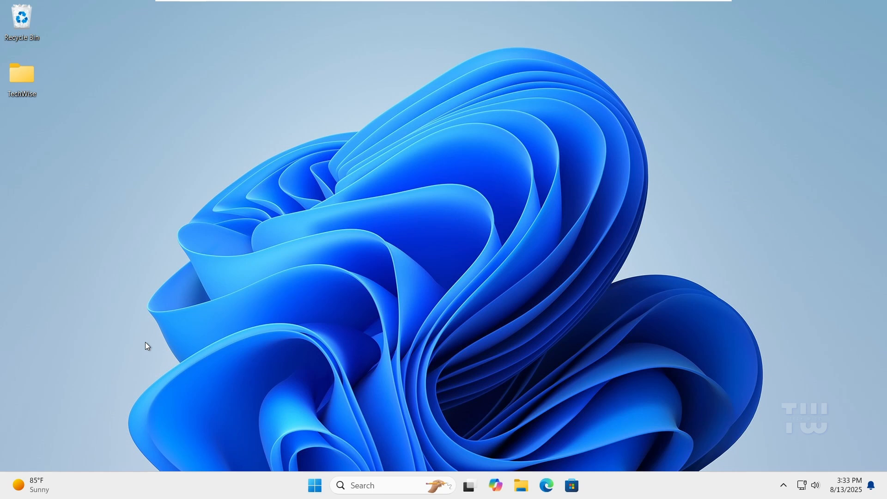
mouse_move(150, 351)
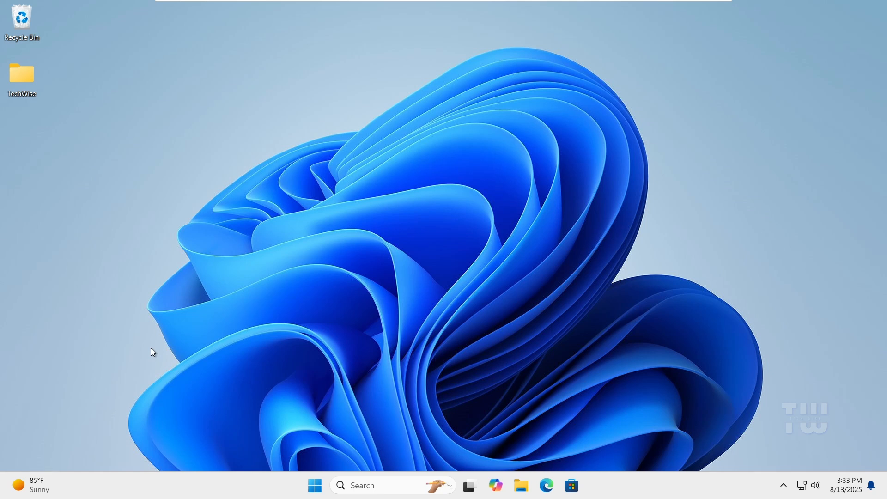
mouse_move(187, 349)
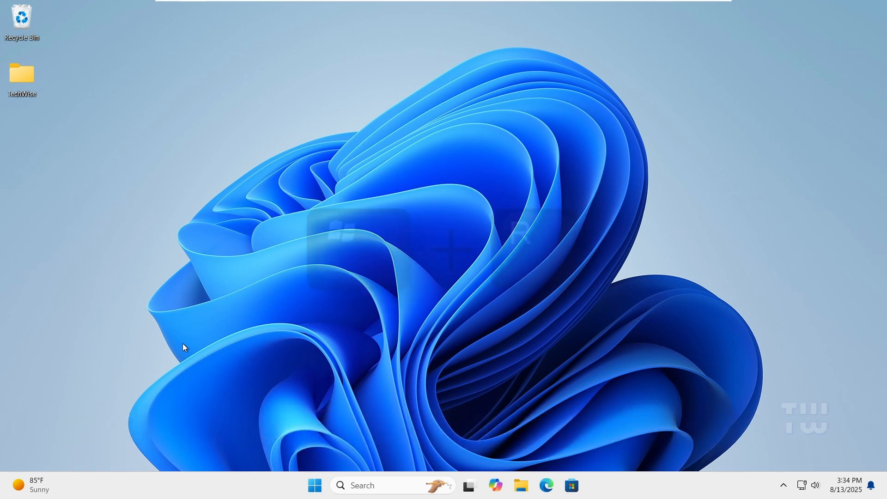
Run shutdown /r /fw /t 0 from the Run box and land in the UEFI Boot Manager
key("Win+r")
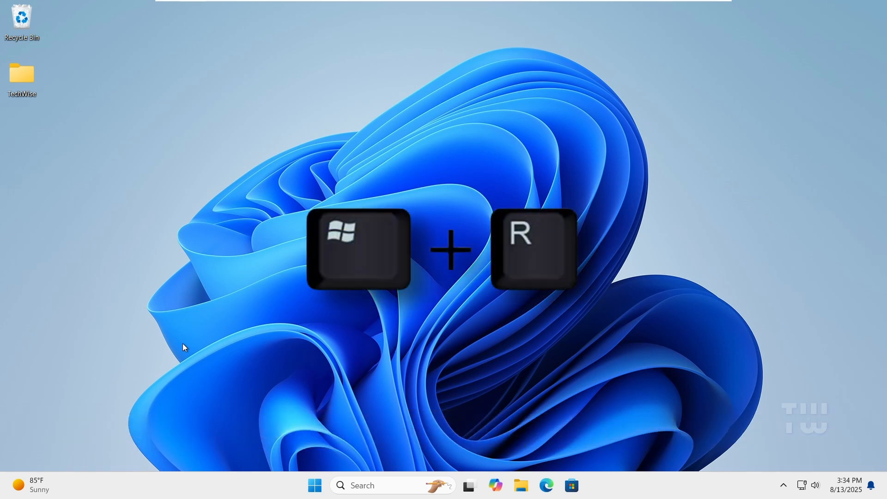
key("Win+r")
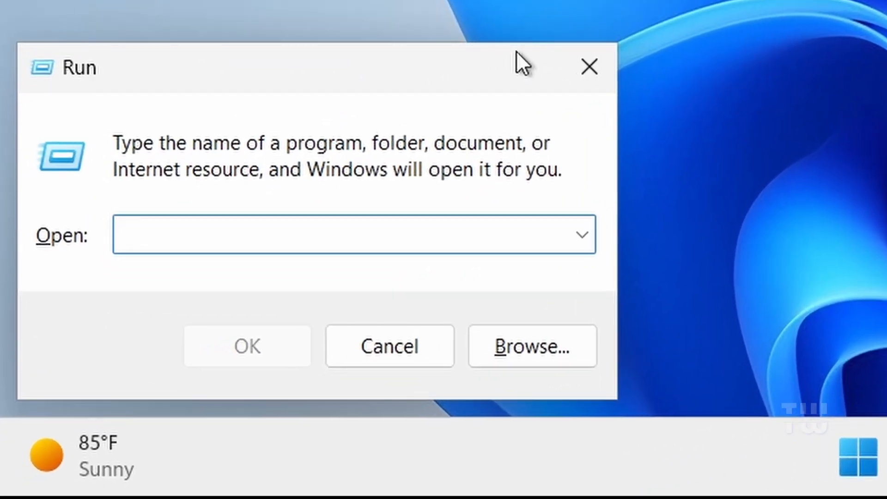
type("shutdown /r")
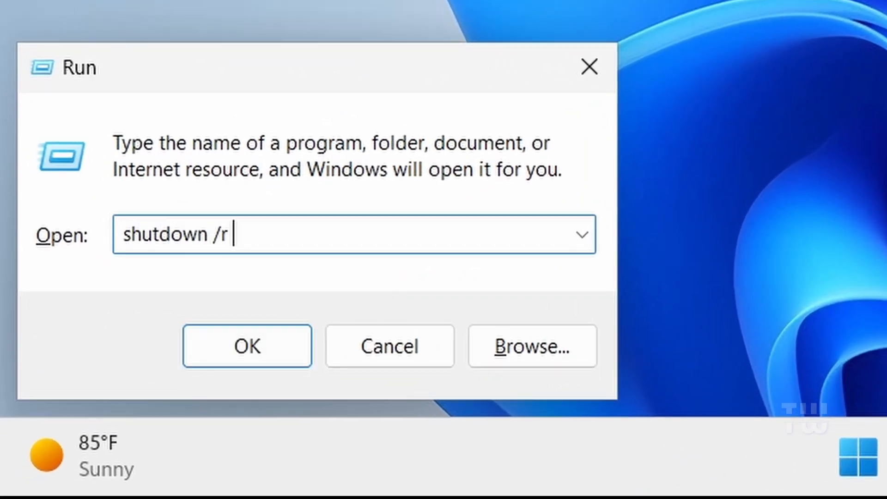
type("/fw")
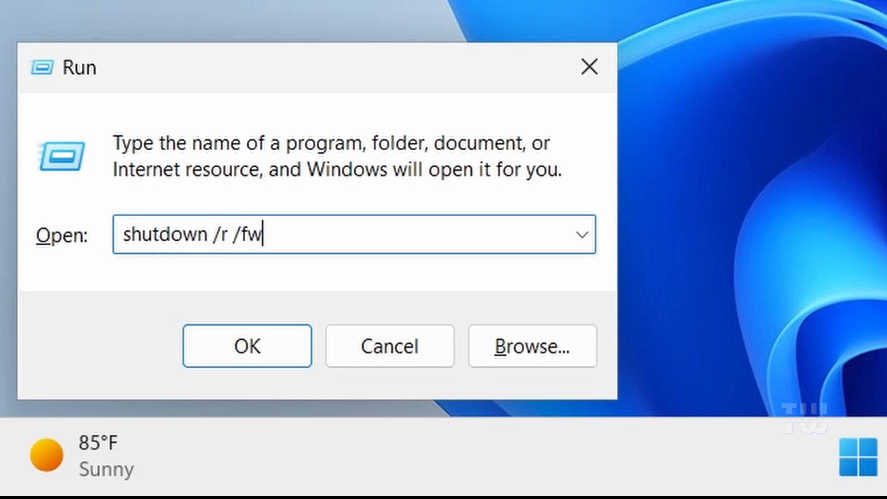
type("/")
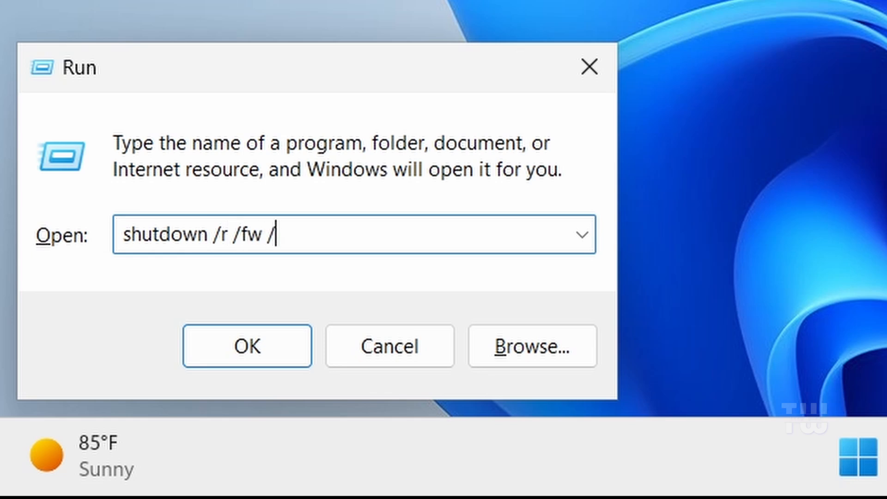
type("t")
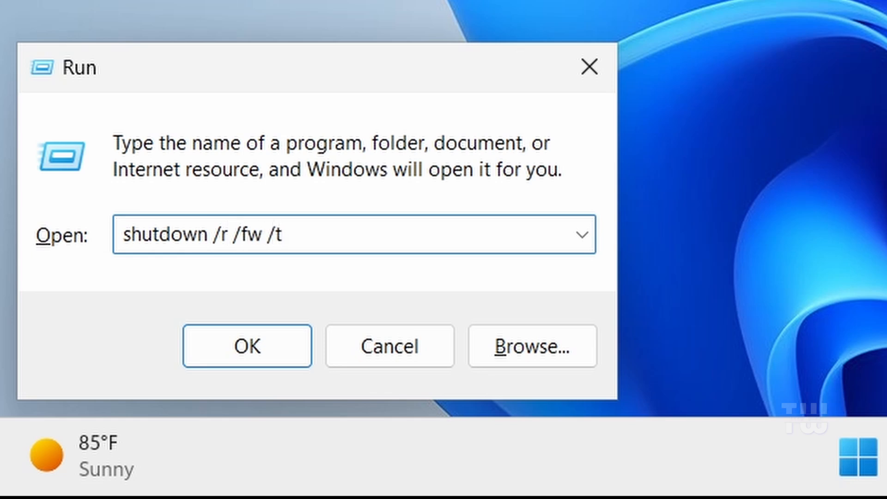
left_click(246, 345)
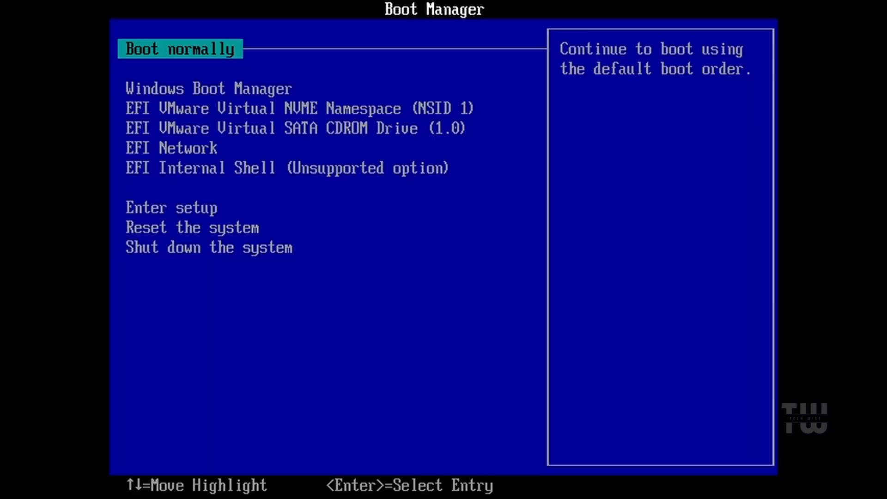
key("Down")
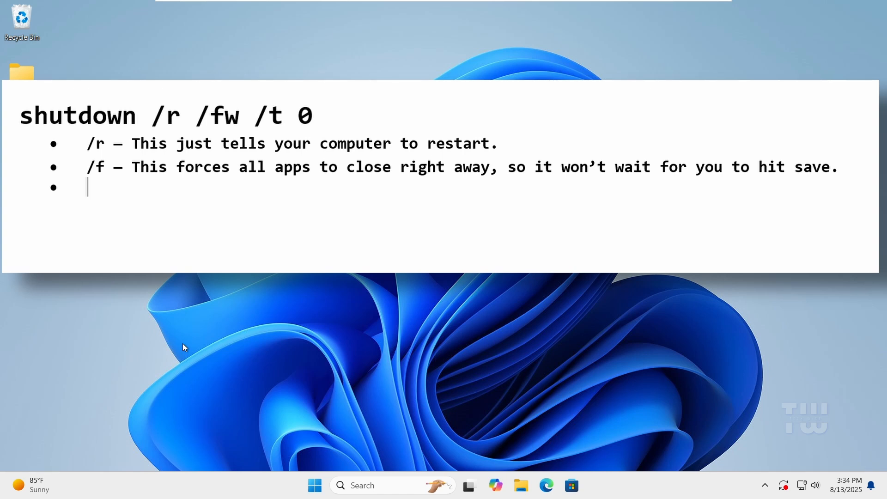
type("/fw – This is the key part that makes it boot straight into your BIOS or UEFI settings.")
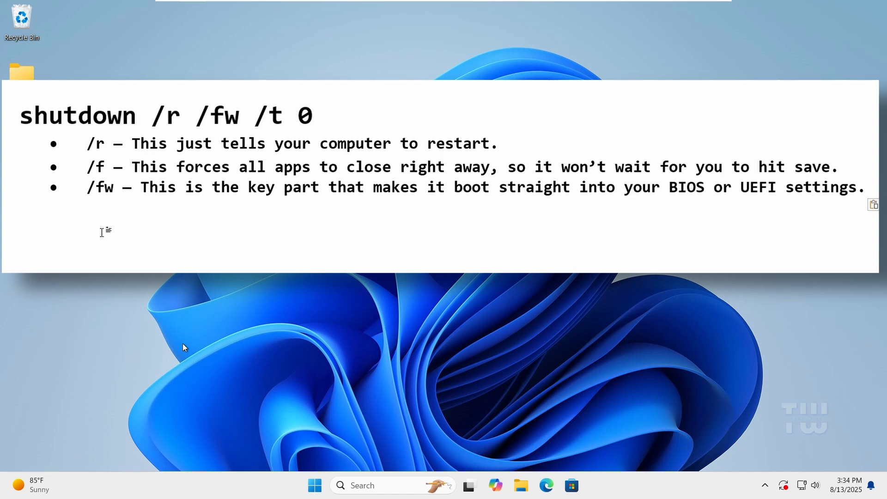
key("enter")
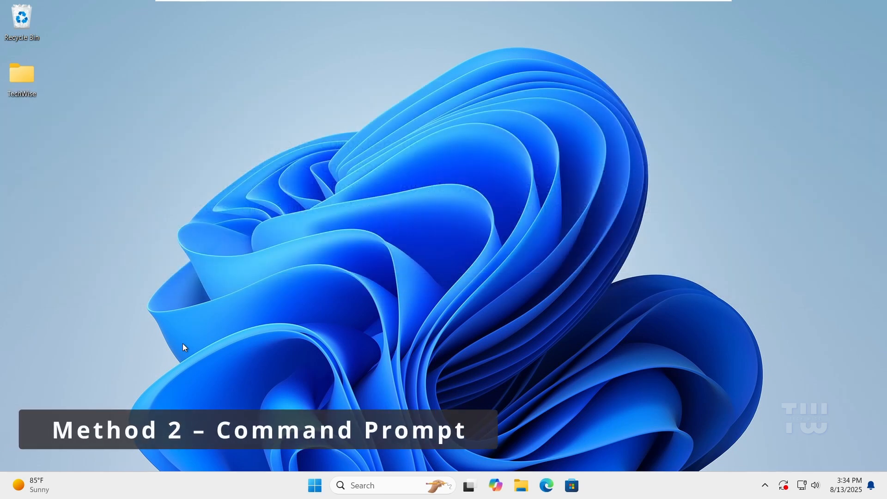
mouse_move(342, 395)
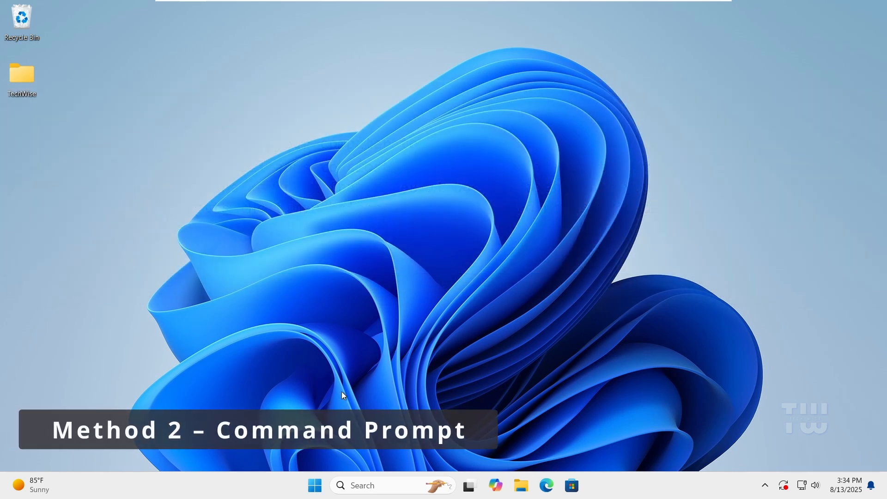
Search cmd, launch Command Prompt as administrator, and approve the User Account Control prompt
left_click(374, 485)
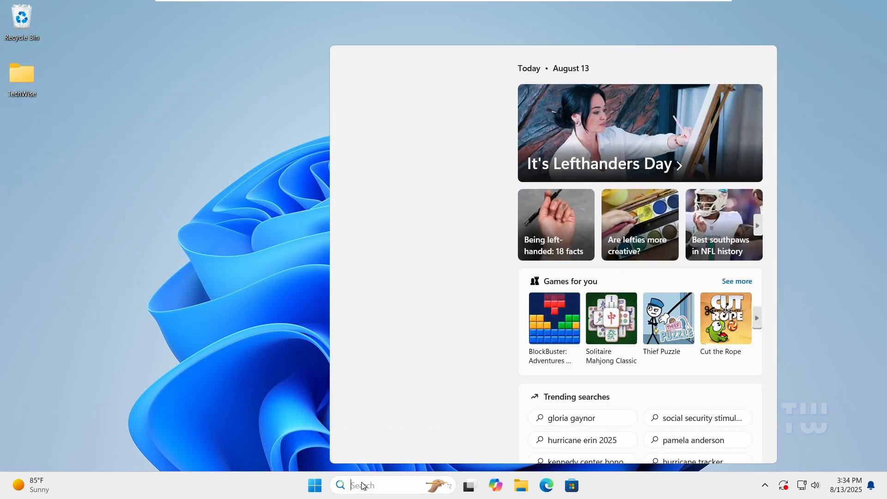
type("cmd")
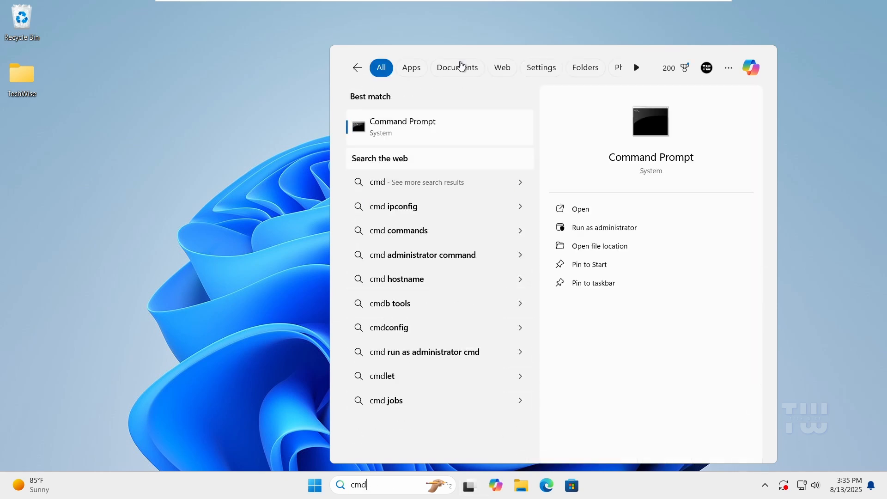
right_click(402, 127)
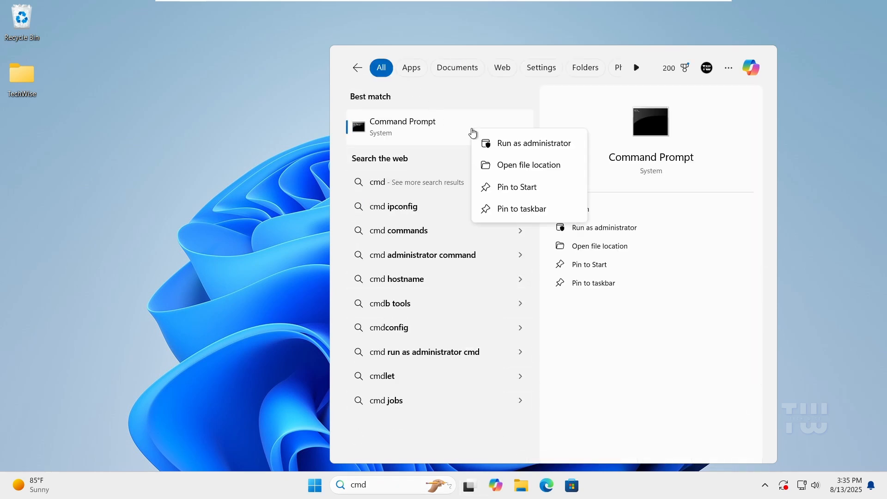
left_click(532, 142)
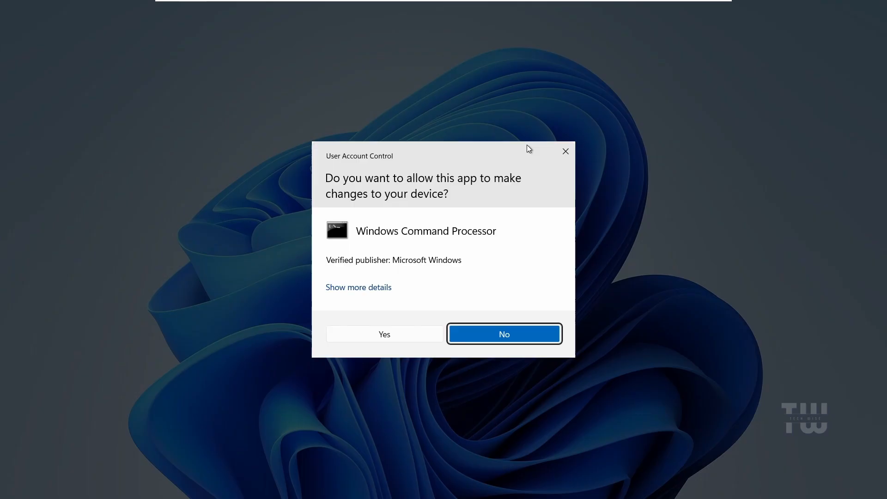
left_click(384, 334)
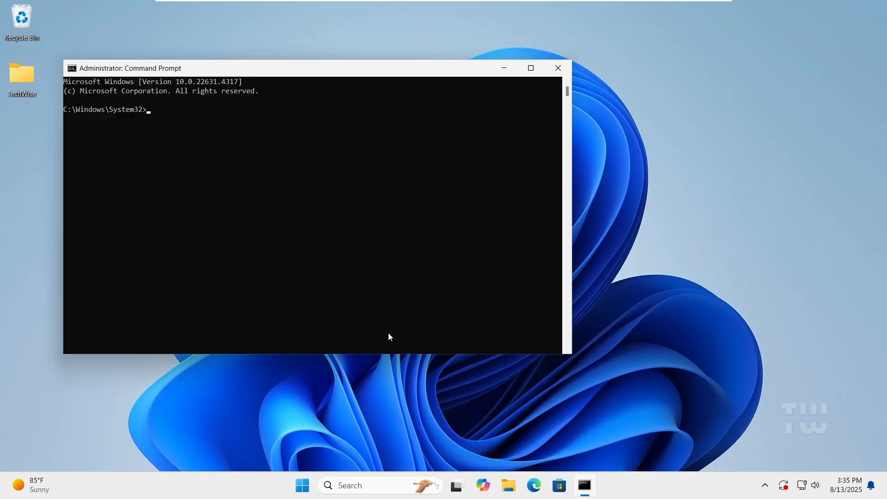
Enter shutdown /r /fw /t 0 at the admin prompt and reach the UEFI Boot Manager
type("s")
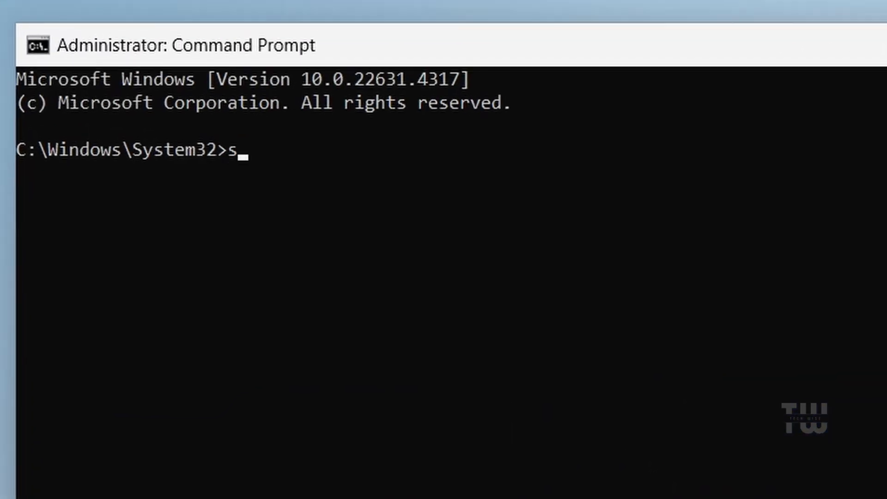
type("hutdown")
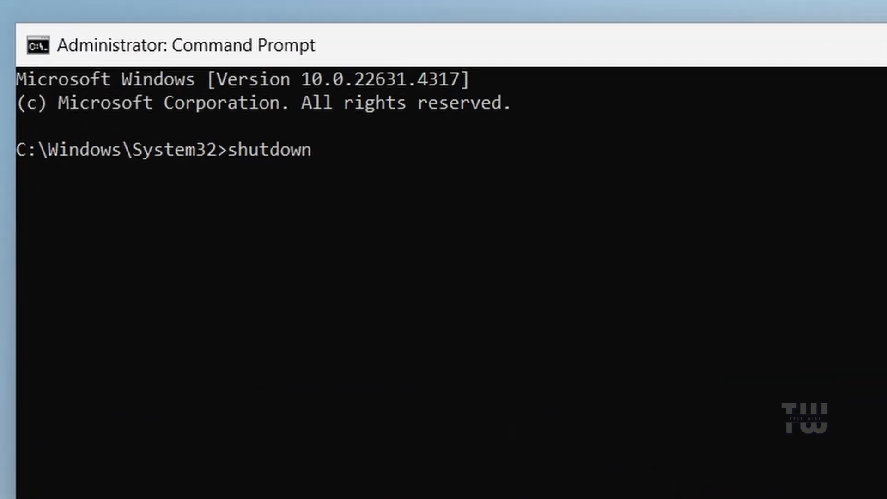
type("/r /f")
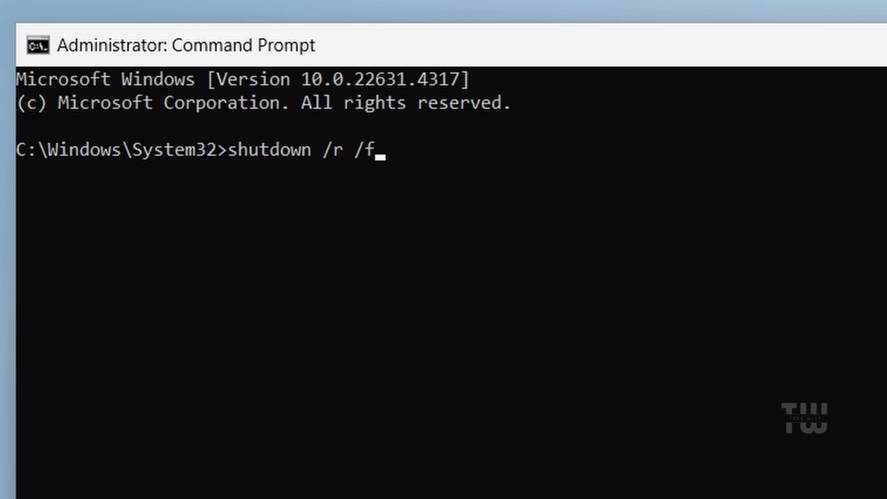
type("w /t")
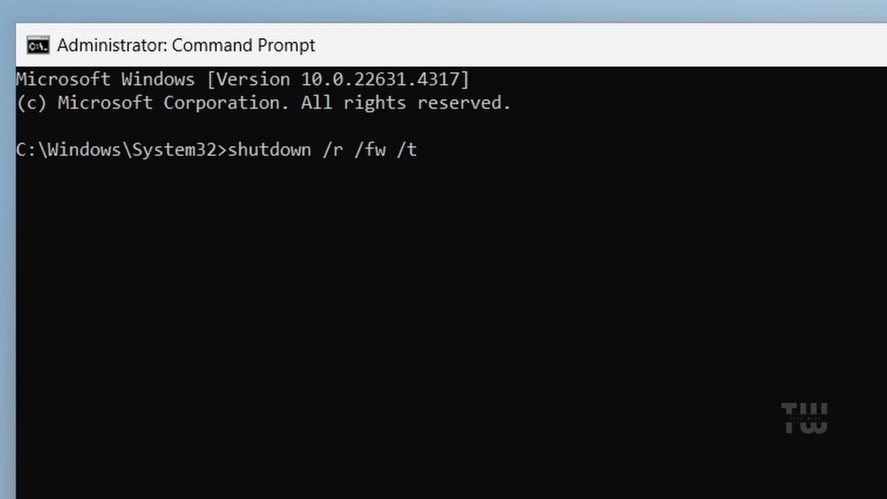
key("Enter")
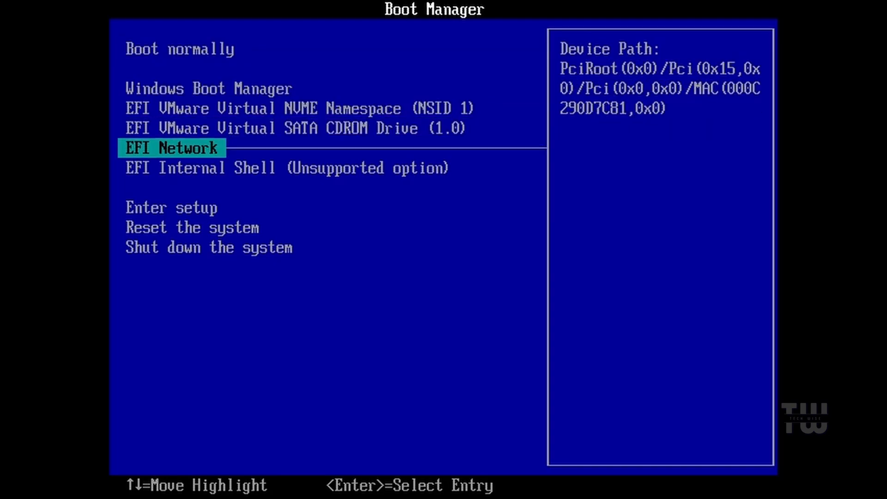
key("Down")
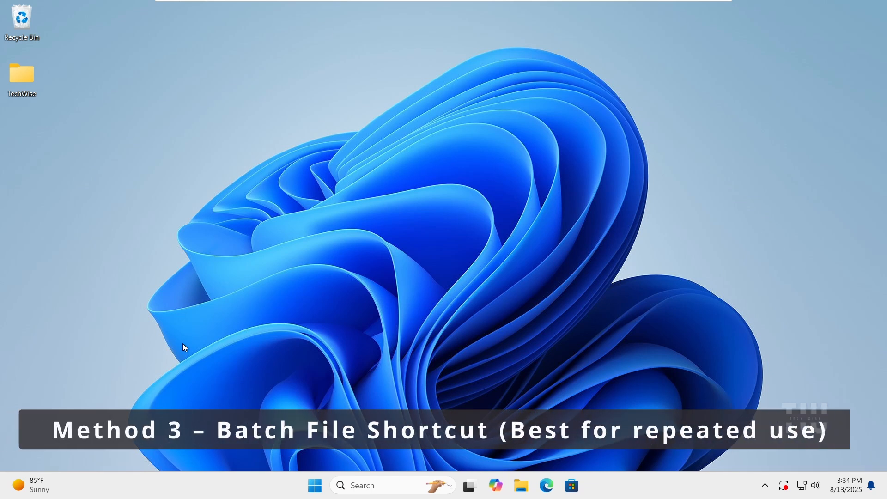
mouse_move(308, 348)
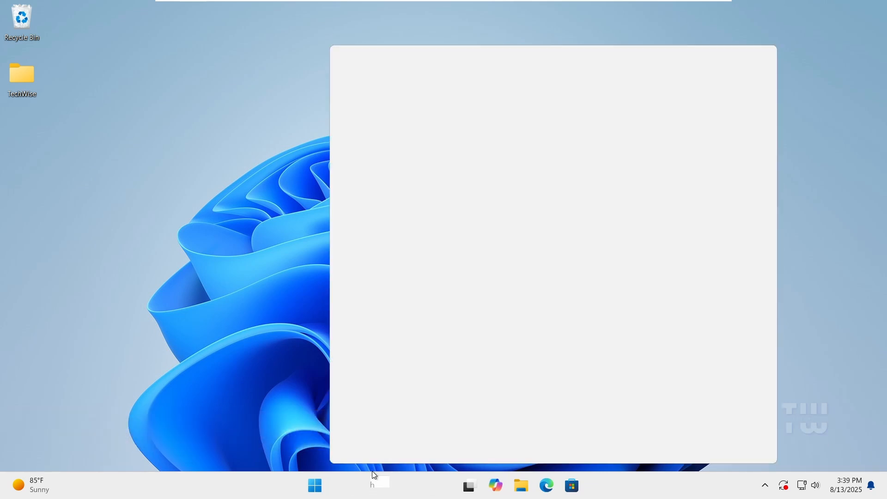
Search for Notepad and write shutdown /r /fw /t 0 on the first line of a new note
type("note")
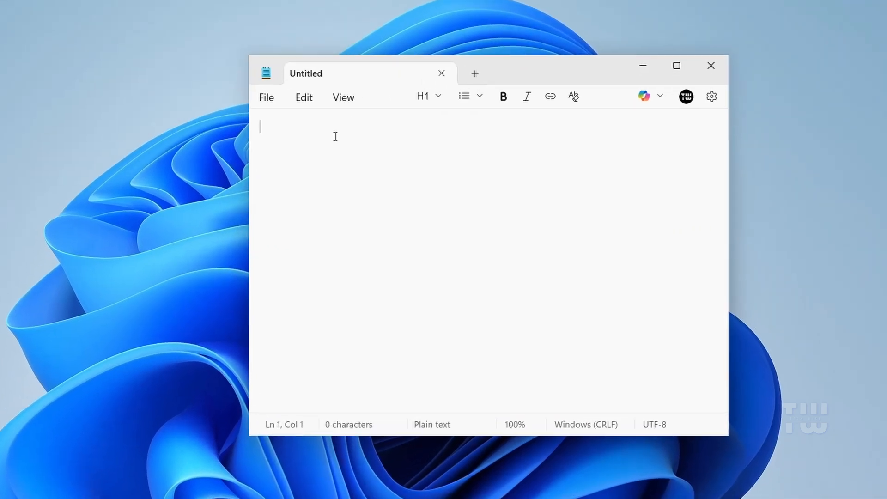
type("shutdown /")
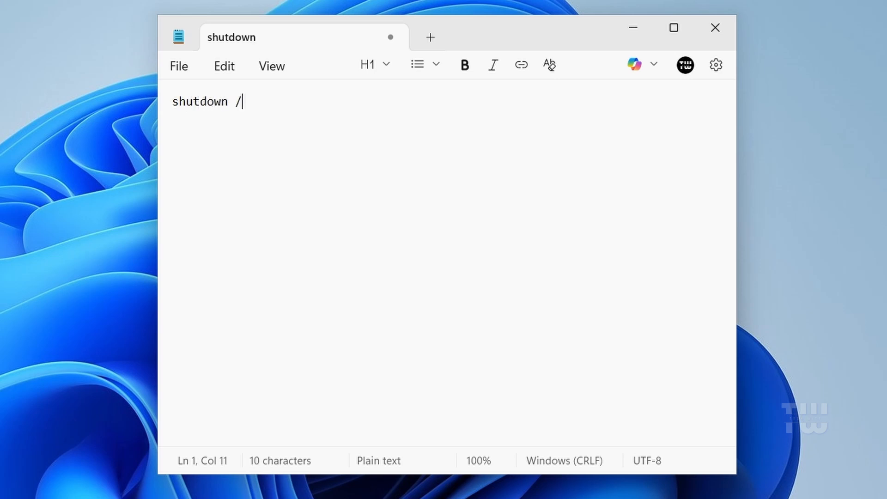
type("r /fw")
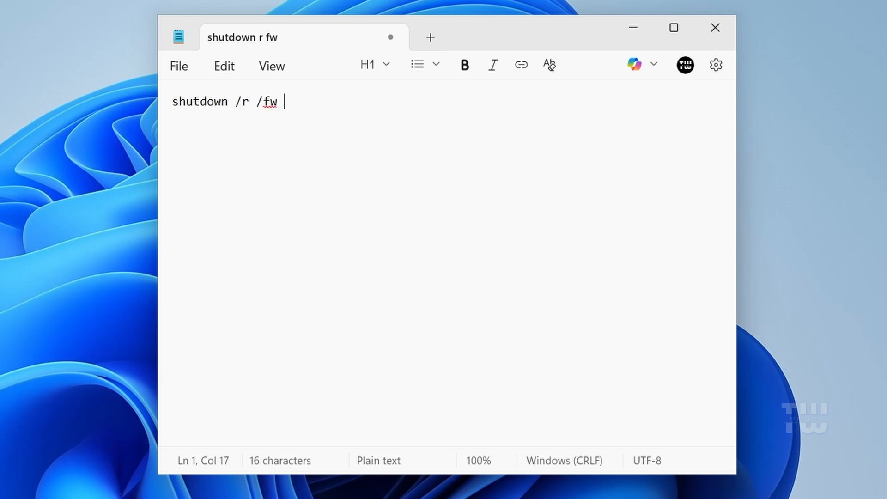
type("/t 0")
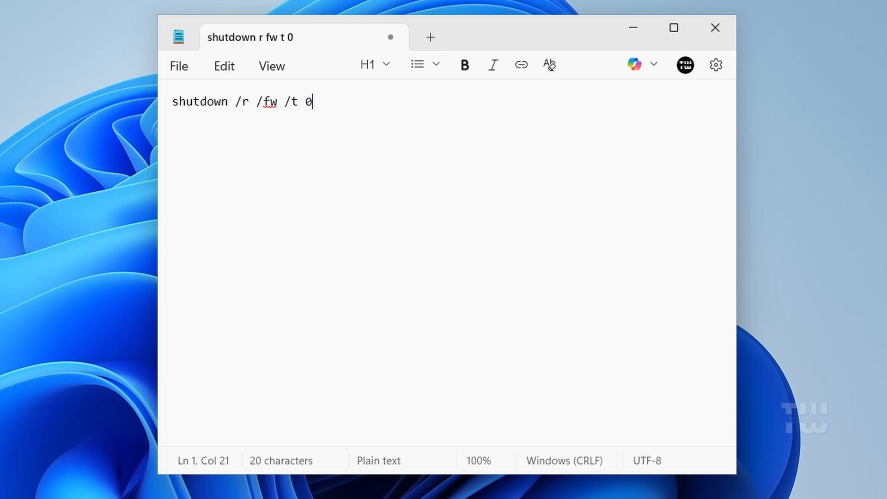
mouse_move(192, 64)
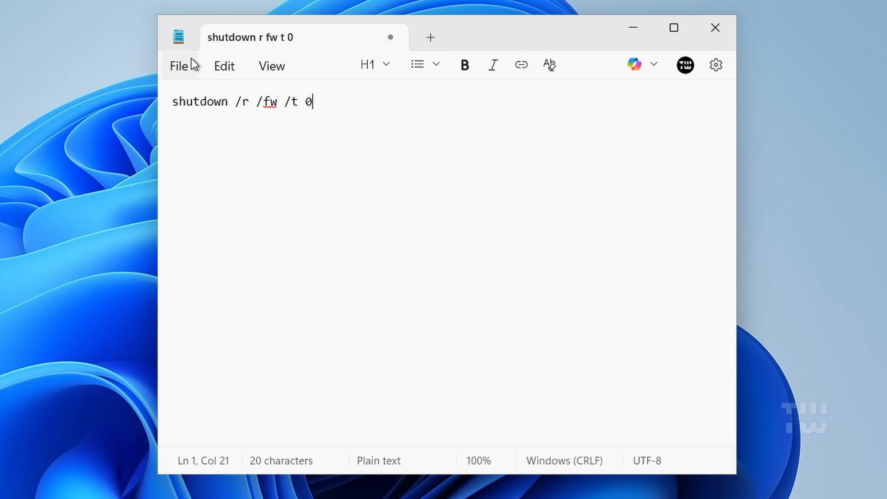
Save the note to the Desktop as EnterBIOS.bat with Save as type set to All files
left_click(179, 66)
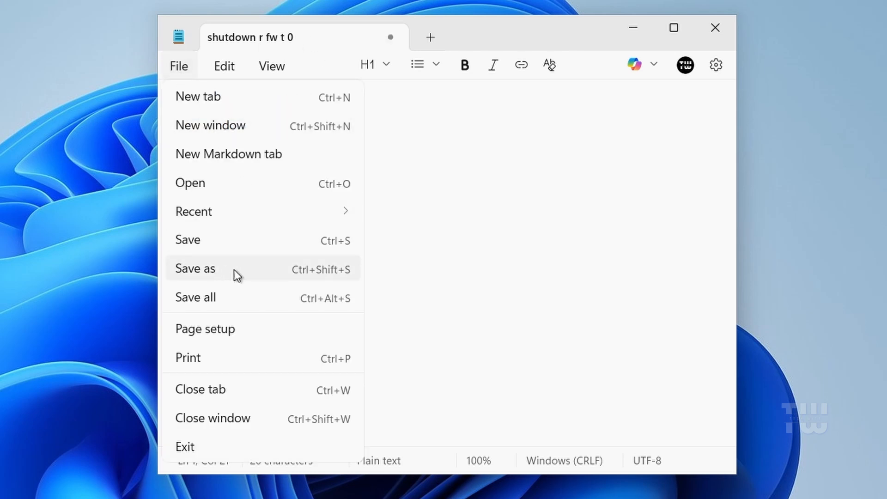
left_click(195, 268)
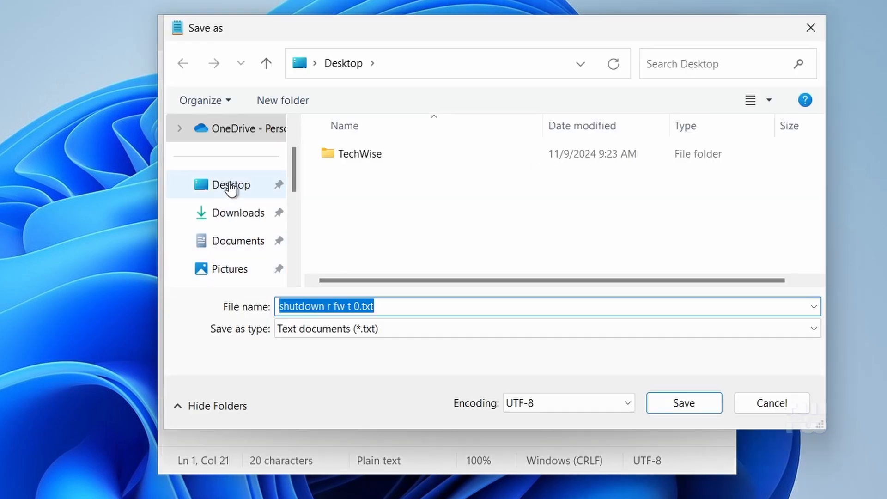
left_click(354, 305)
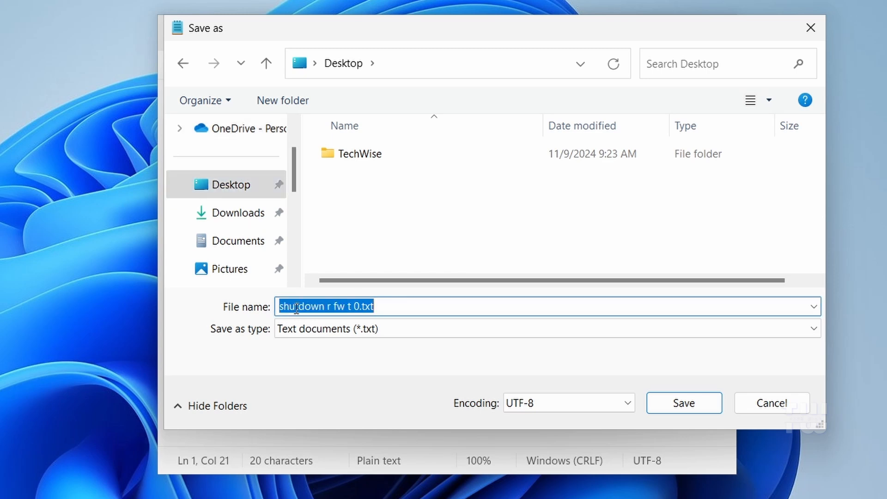
type("EnterBI")
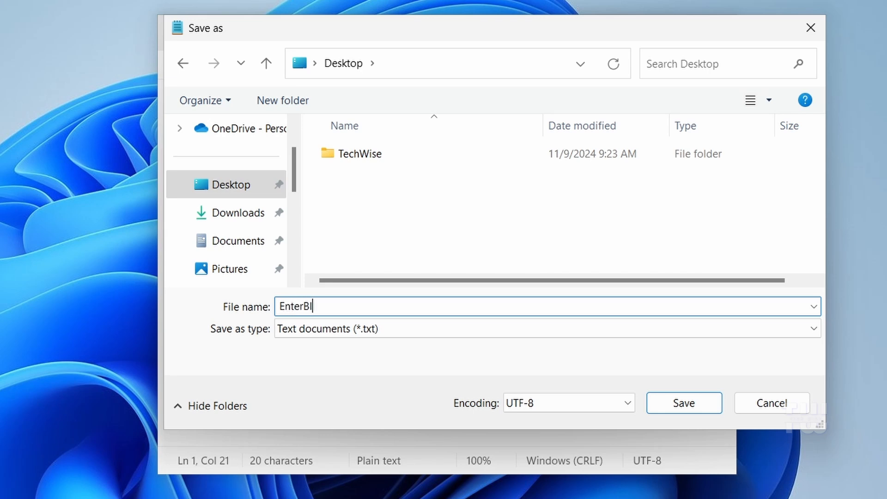
type("OS.bat")
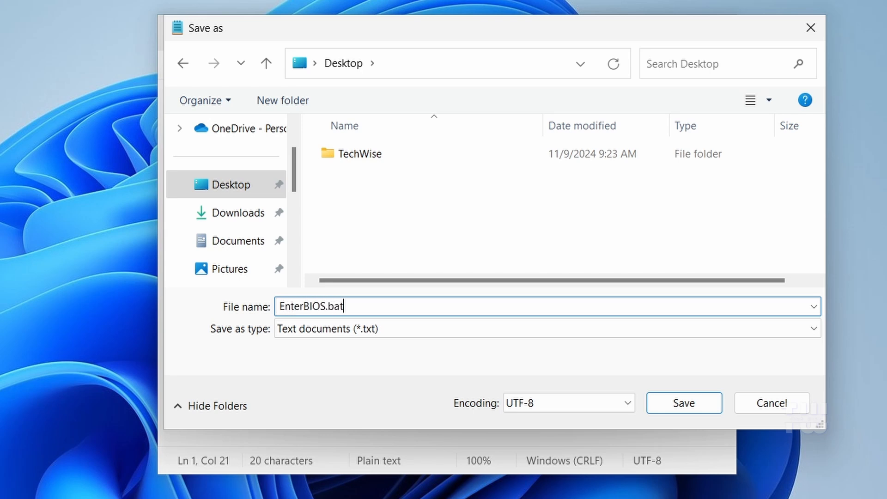
double_click(334, 306)
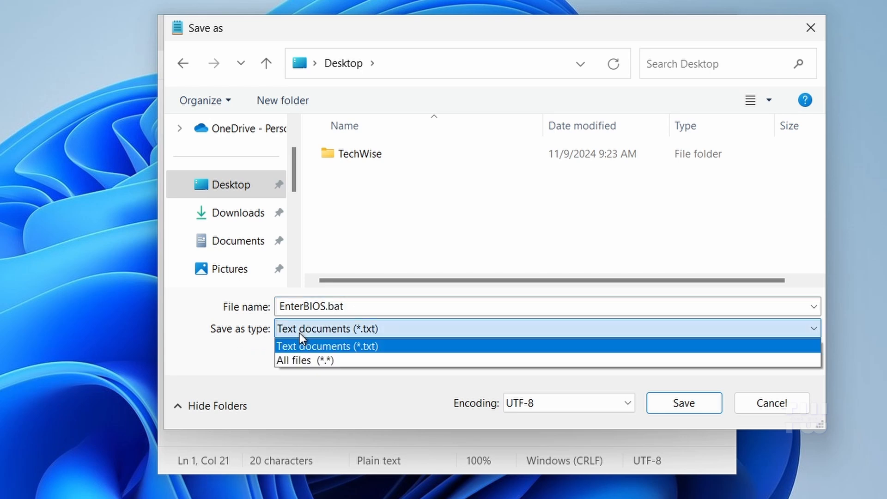
left_click(304, 359)
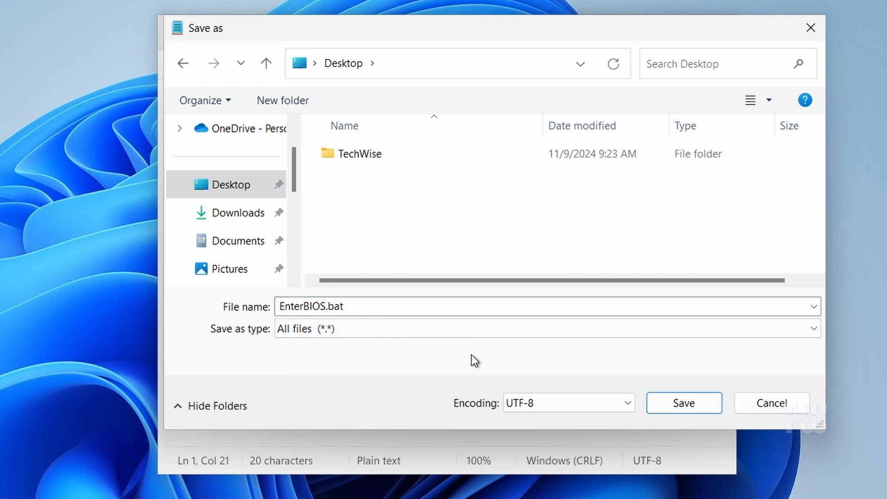
left_click(683, 402)
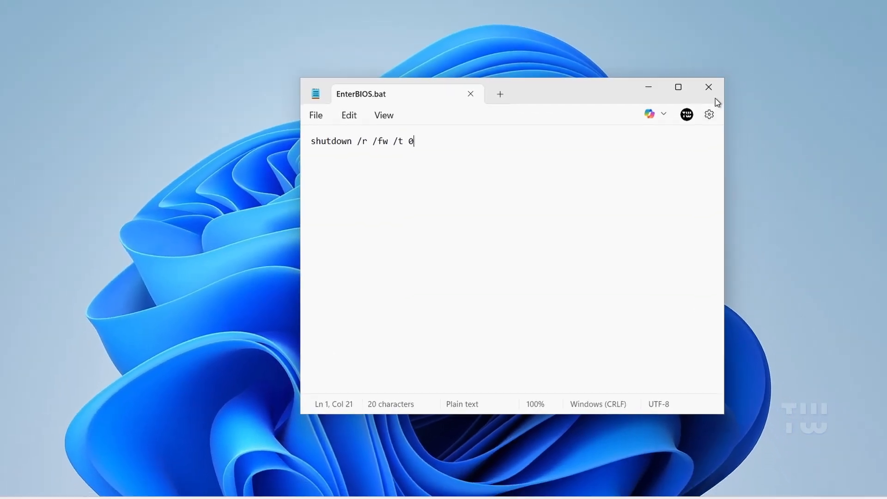
Close Notepad, let EnterBIOS.bat reboot into firmware, and choose Shut down the system
left_click(709, 86)
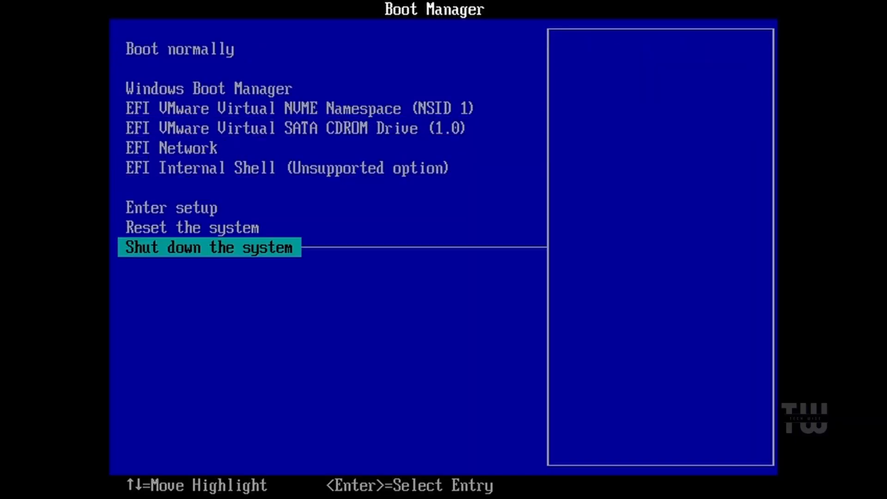
key("Up")
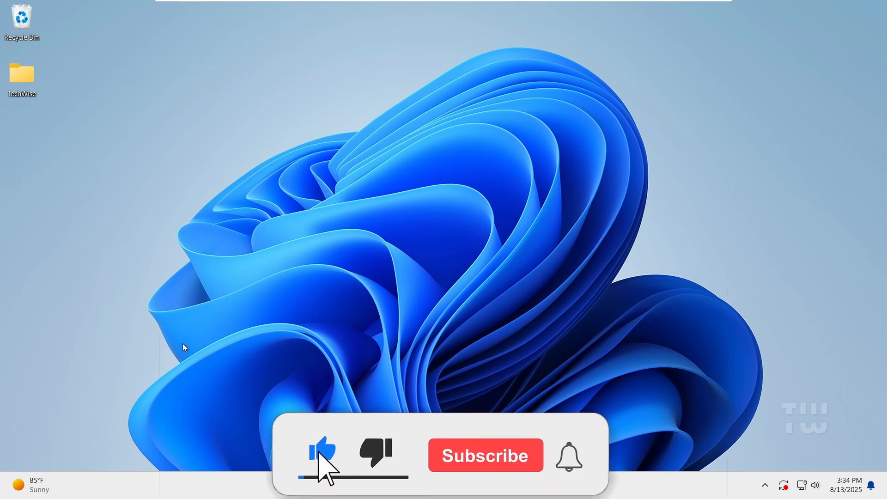
left_click(485, 455)
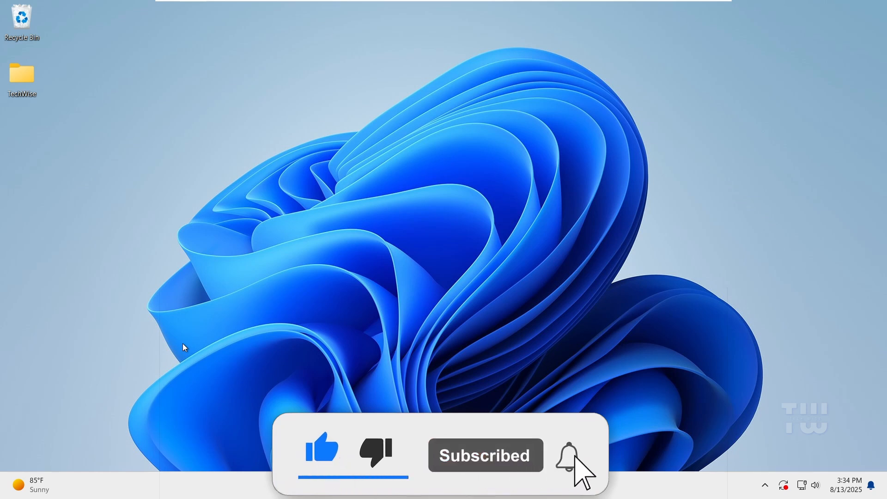